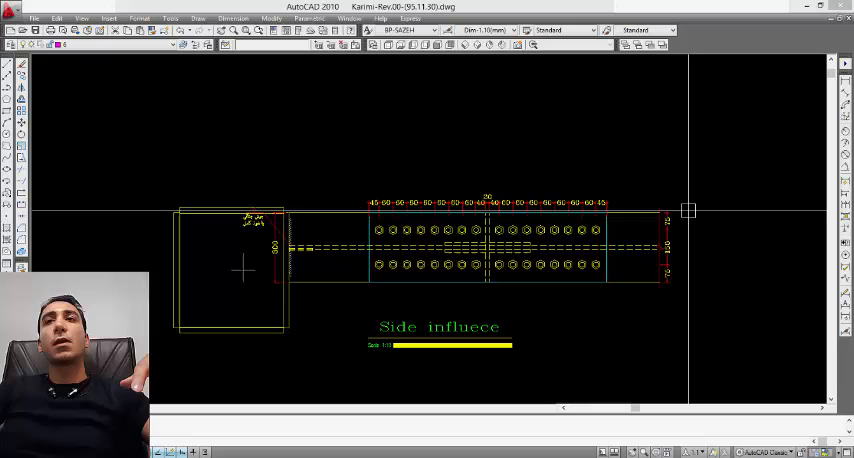
pyautogui.moveTo(703, 292)
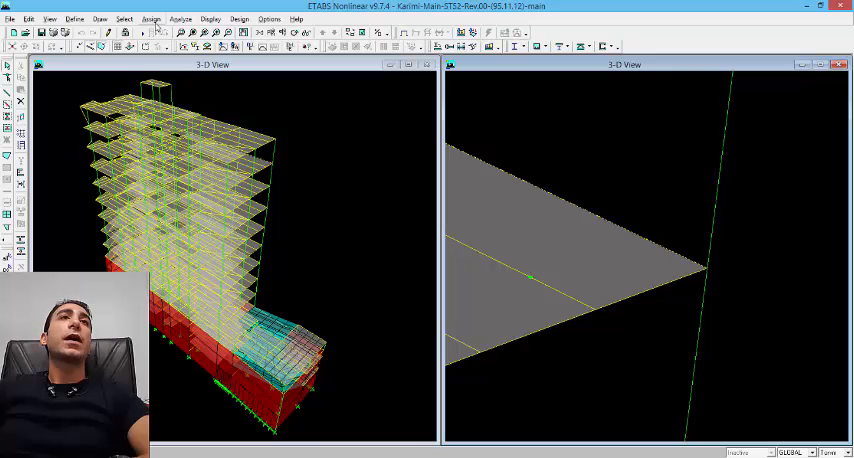
# Open the Assign menu to reach the frame insertion point command.
pyautogui.click(149, 18)
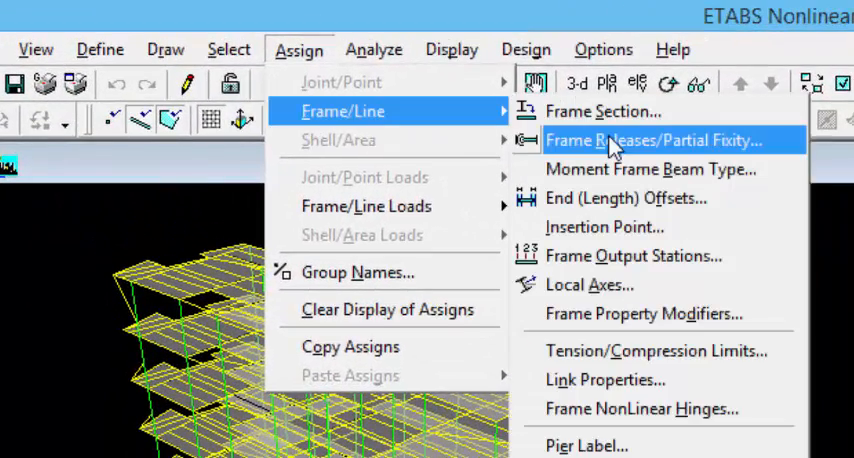
pyautogui.moveTo(604, 227)
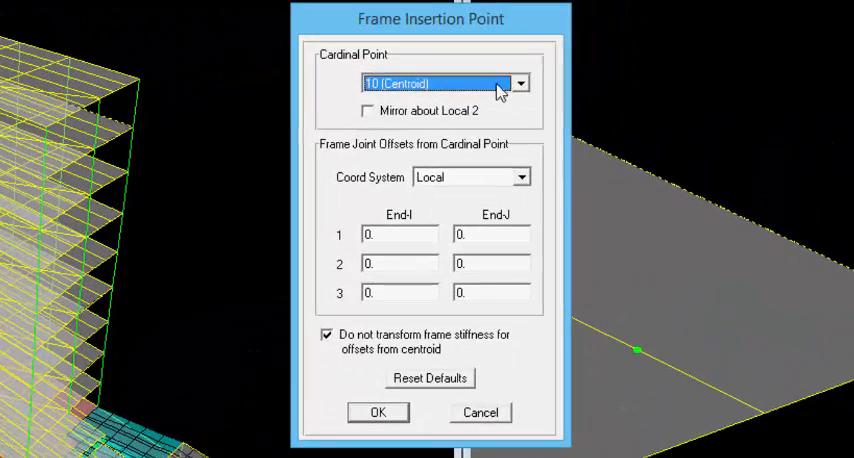
# Set the side beam's cardinal point to 7 (Top Left) and confirm.
pyautogui.click(526, 83)
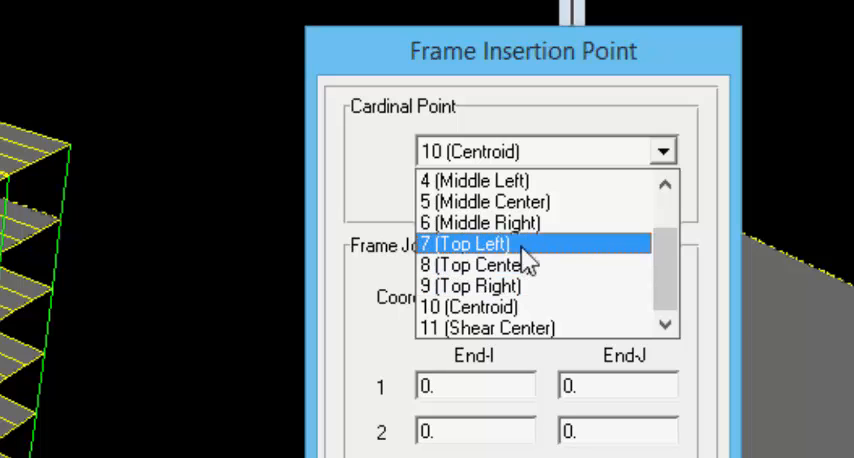
pyautogui.moveTo(508, 270)
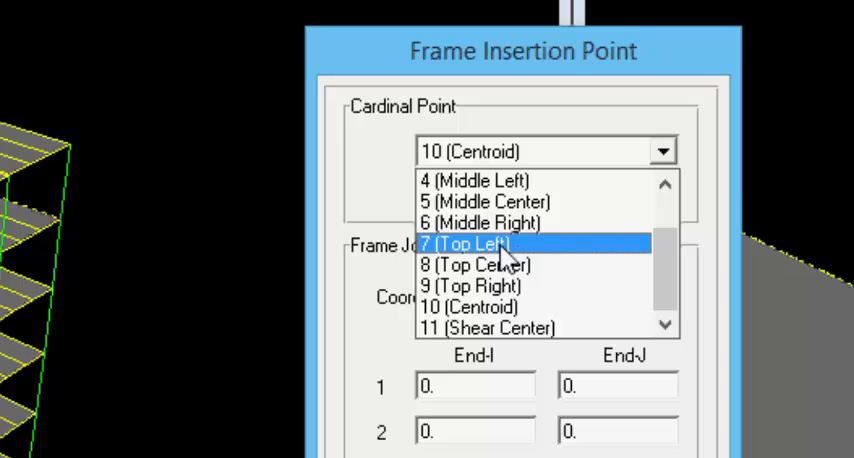
pyautogui.click(478, 244)
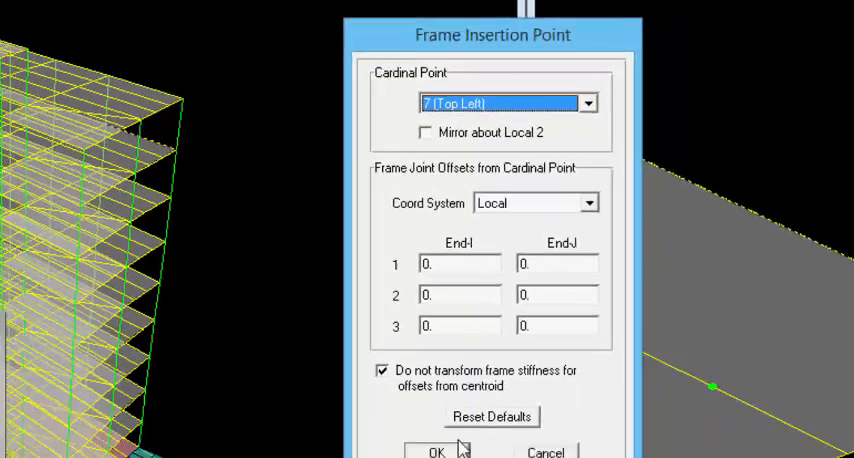
pyautogui.click(439, 451)
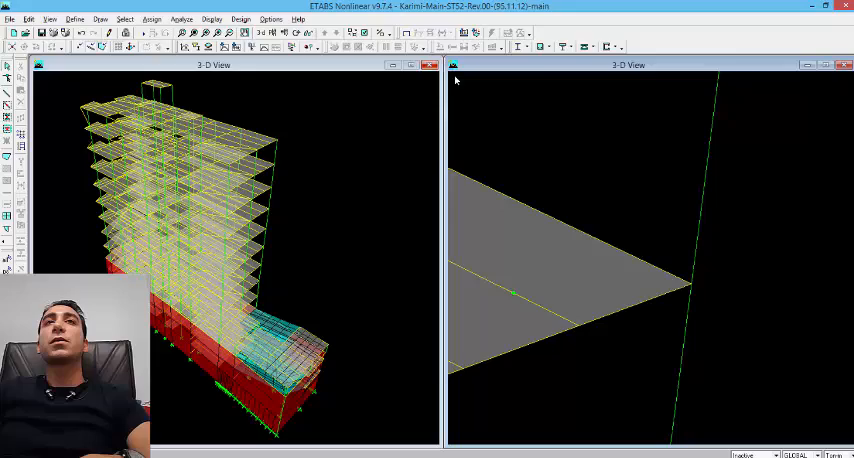
pyautogui.moveTo(367, 47)
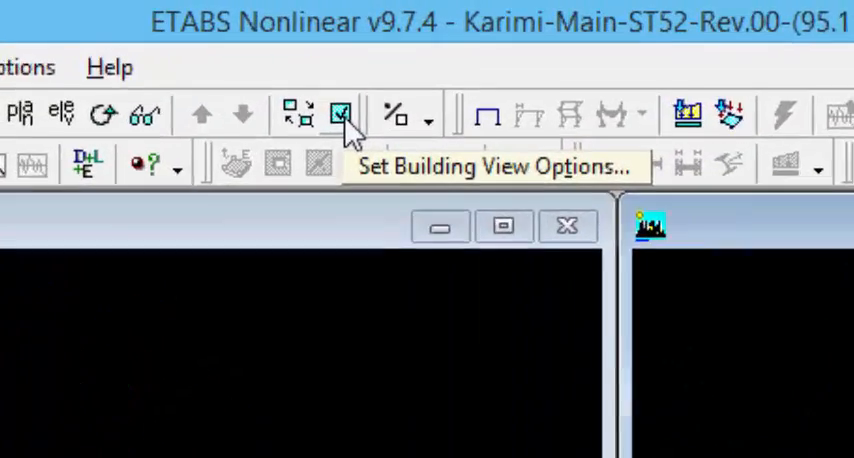
# Turn on Extrusion in Building View Options so members display as solids.
pyautogui.click(338, 113)
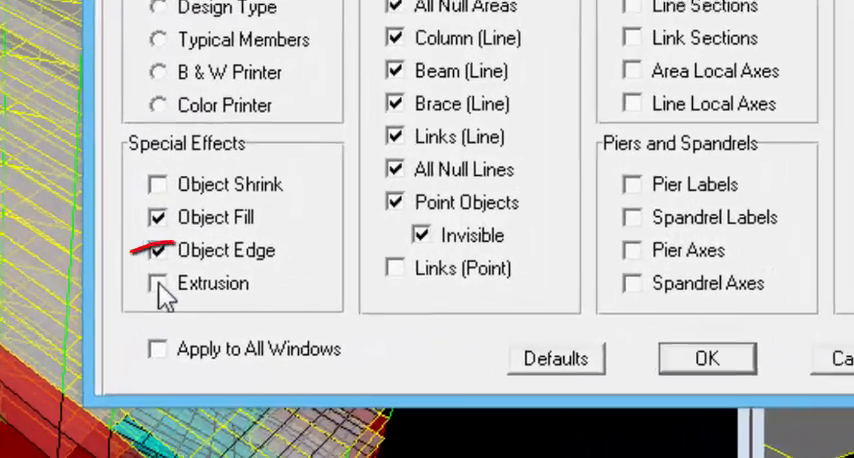
pyautogui.click(157, 283)
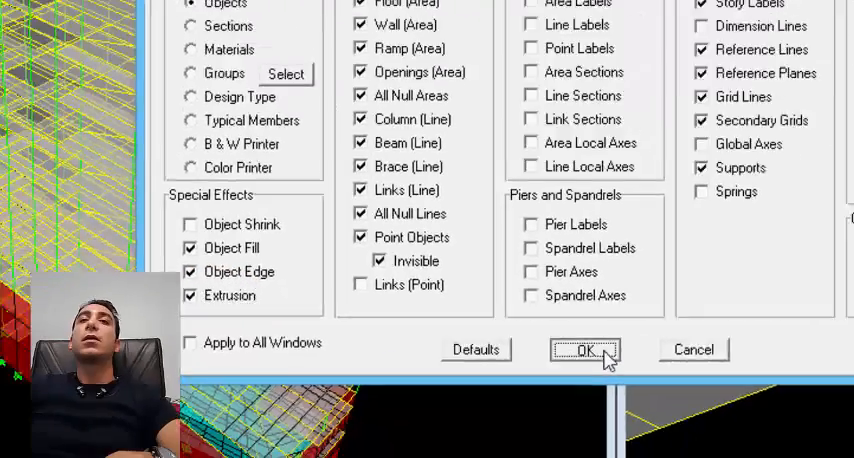
pyautogui.click(585, 349)
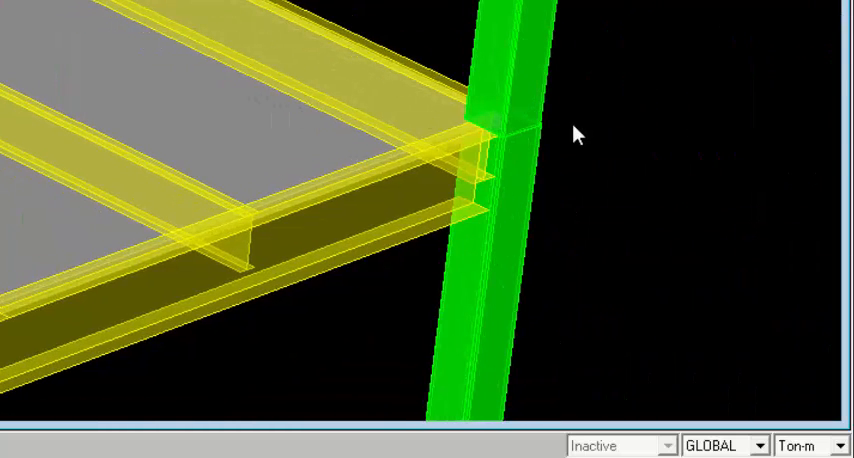
pyautogui.moveTo(340, 28)
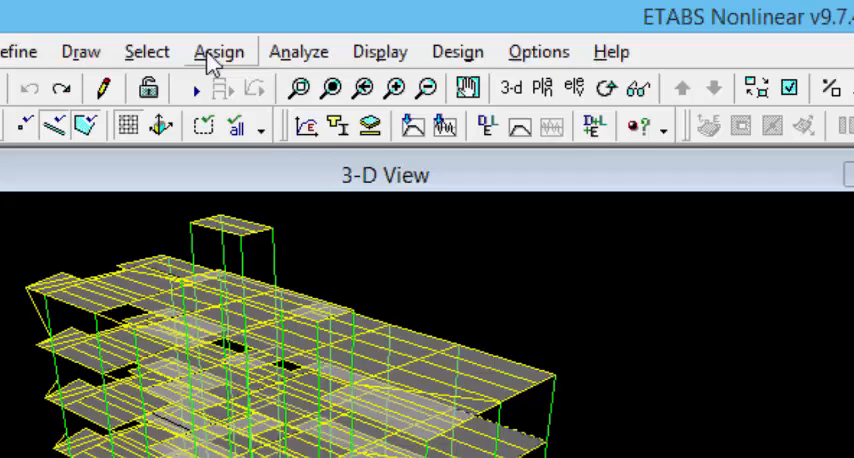
pyautogui.click(218, 50)
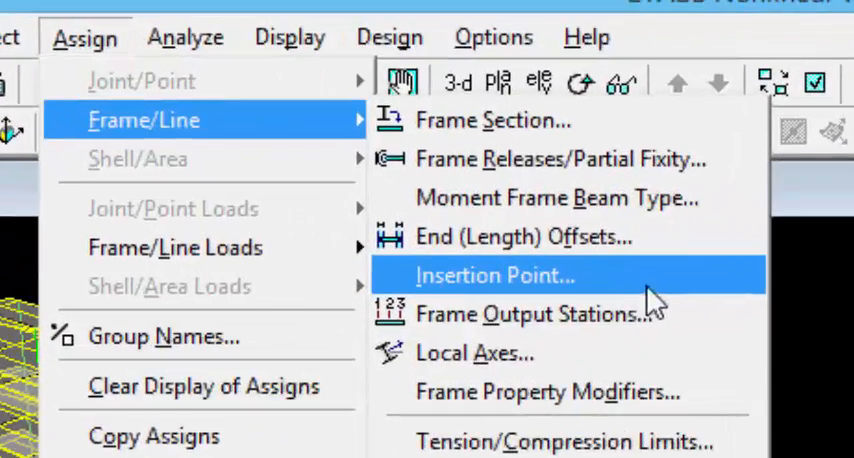
pyautogui.click(494, 275)
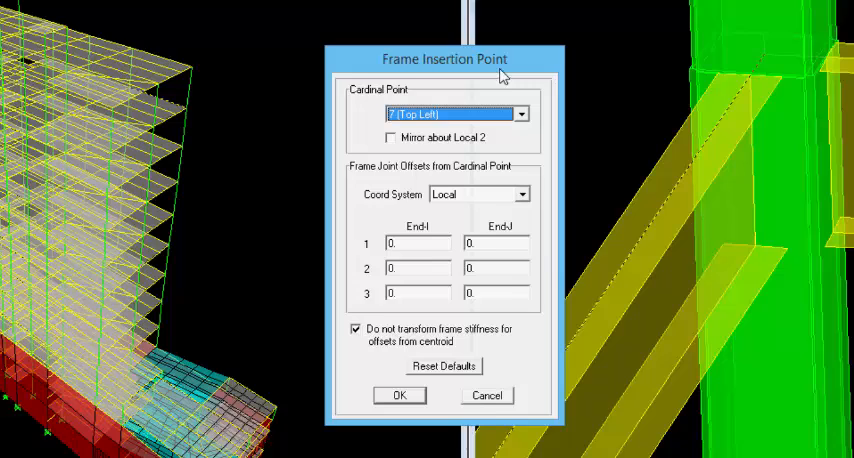
pyautogui.click(526, 112)
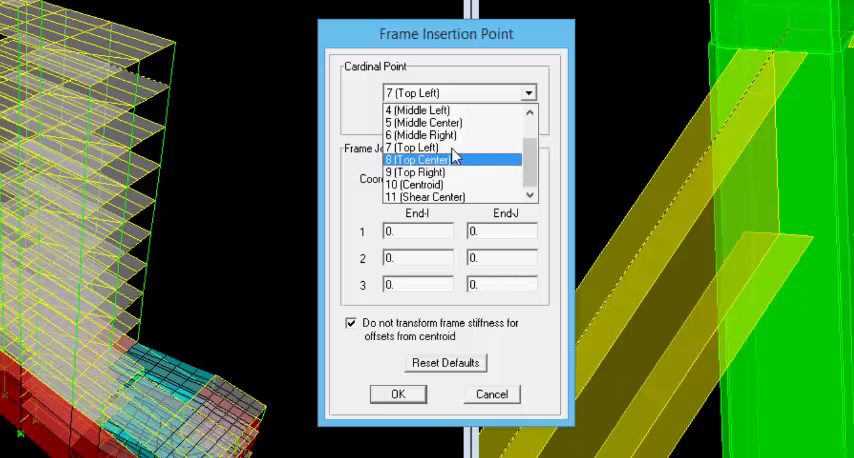
pyautogui.moveTo(430, 172)
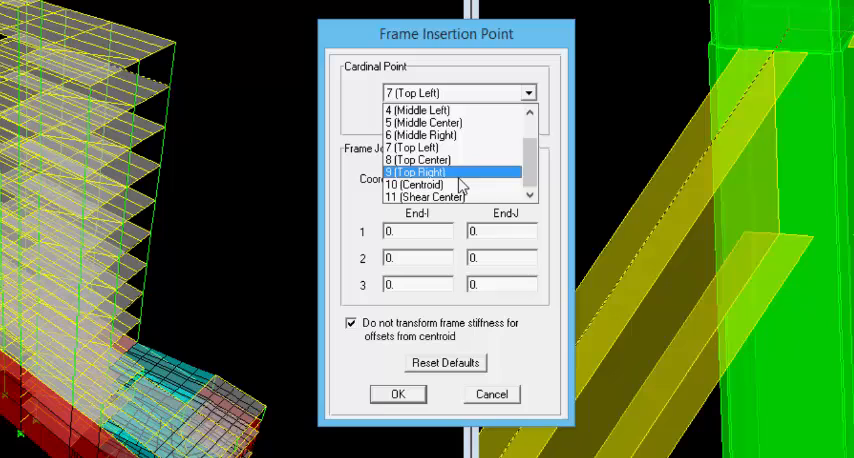
pyautogui.moveTo(467, 147)
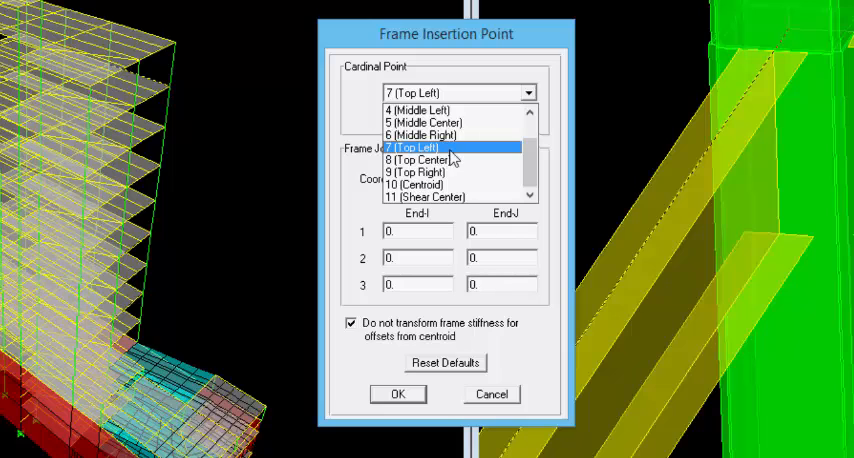
pyautogui.click(438, 147)
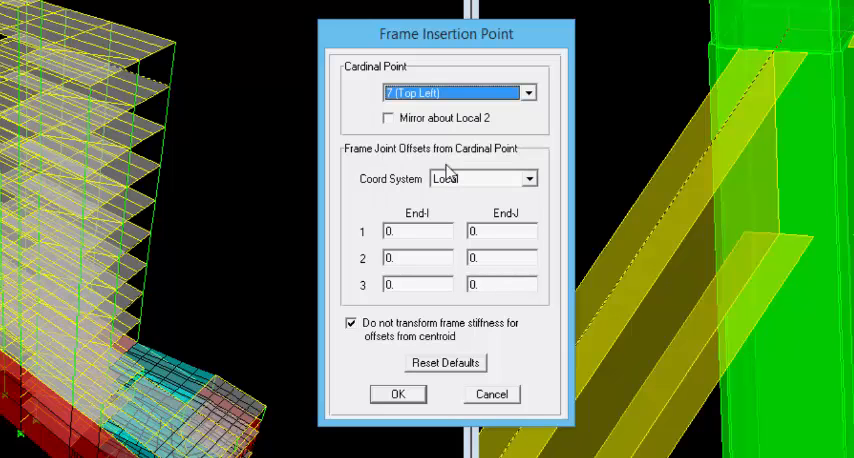
pyautogui.click(397, 393)
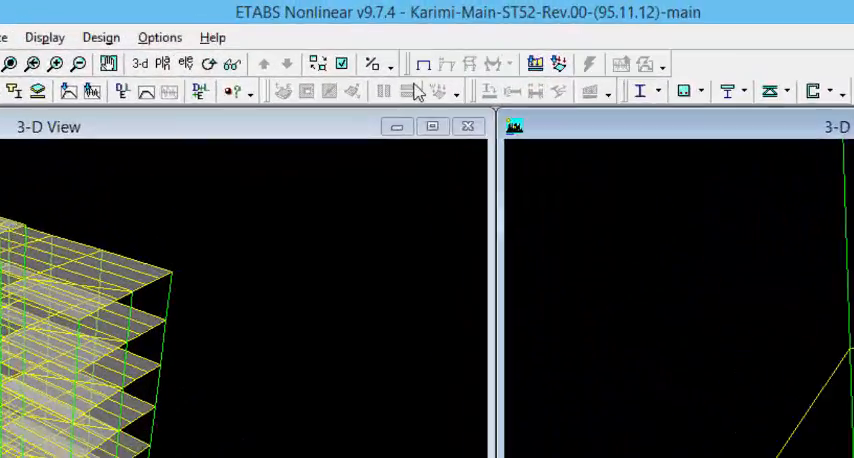
pyautogui.moveTo(326, 103)
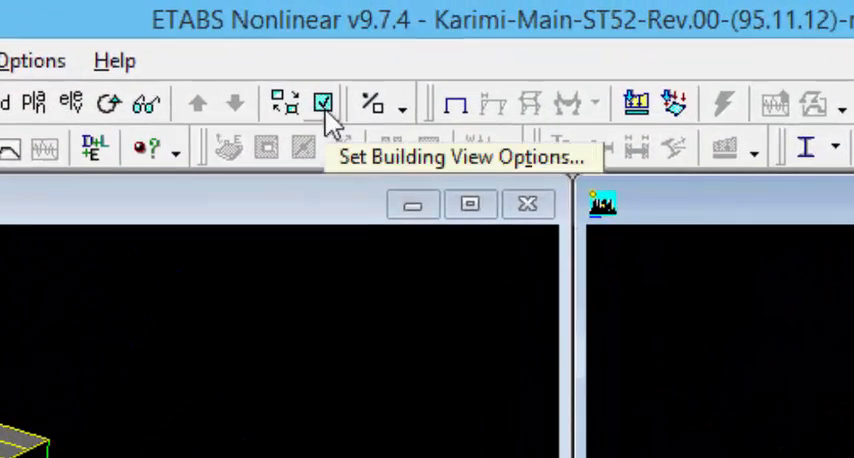